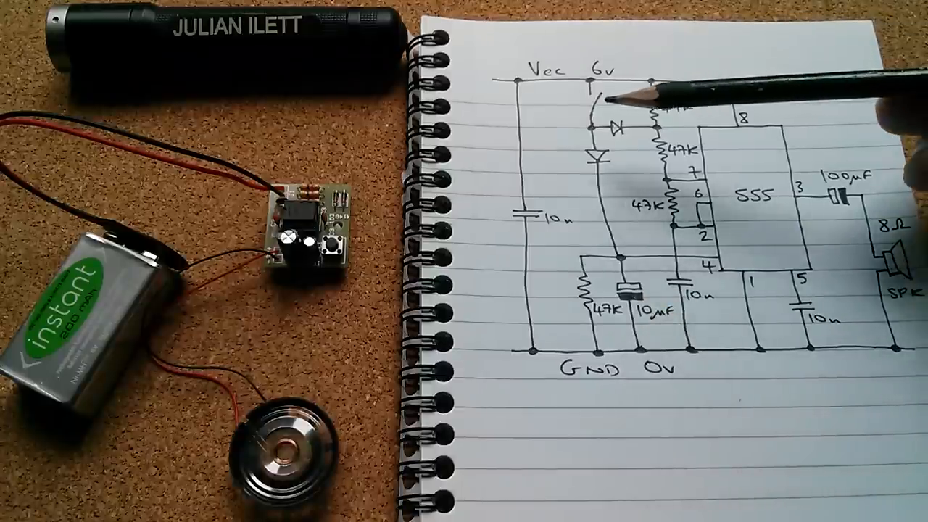
{"action": "mouse_move", "coordinate": [798, 239]}
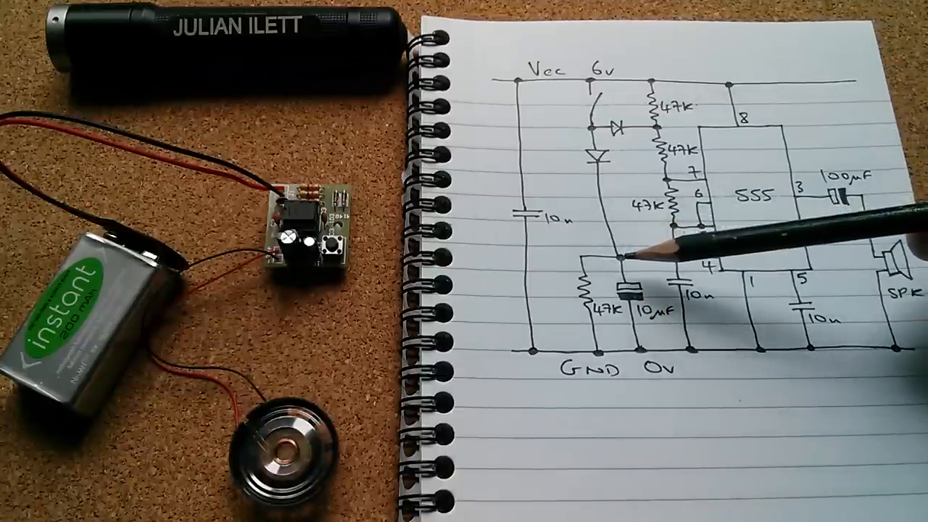